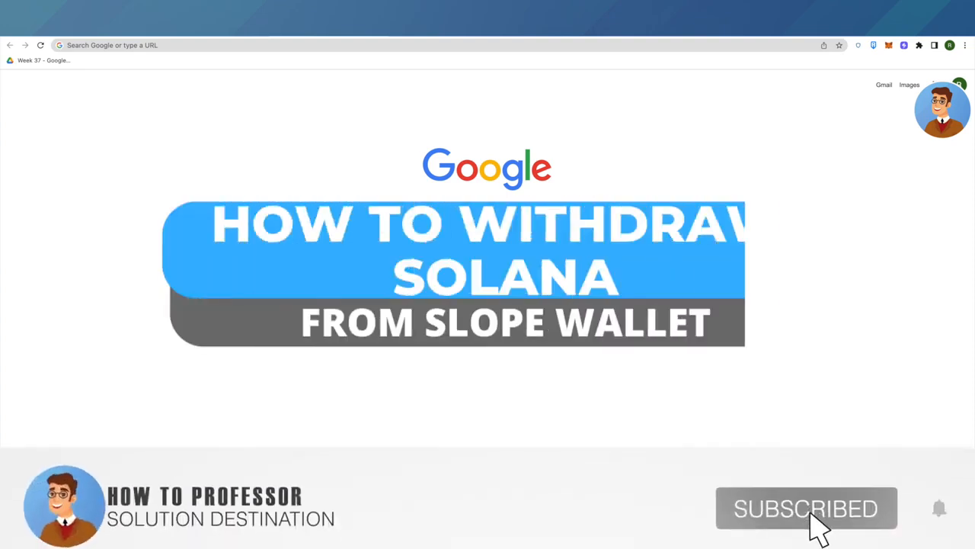
Glance at the Slope Wallet popup, close it, and go to Binance from the new tab shortcut.
{"action": "left_click", "coordinate": [904, 46]}
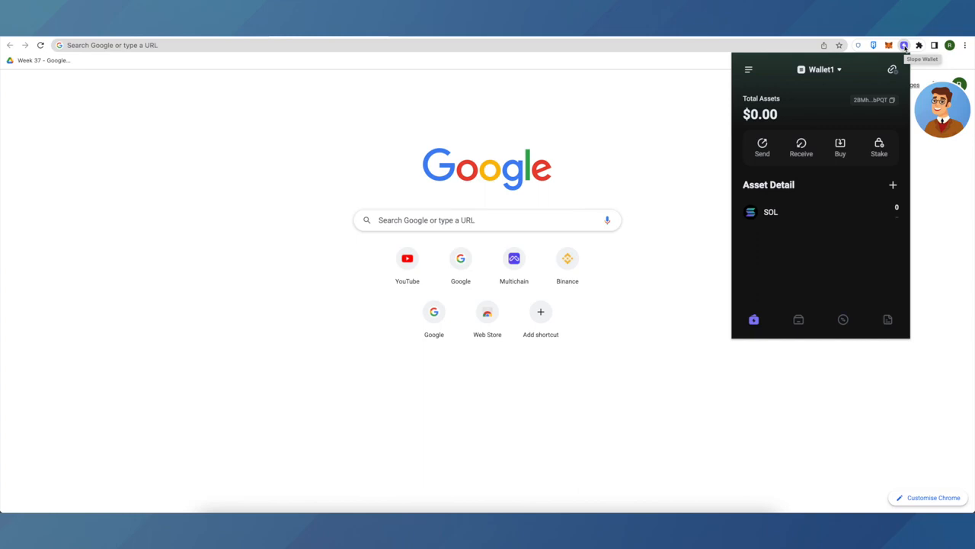
{"action": "left_click", "coordinate": [905, 46]}
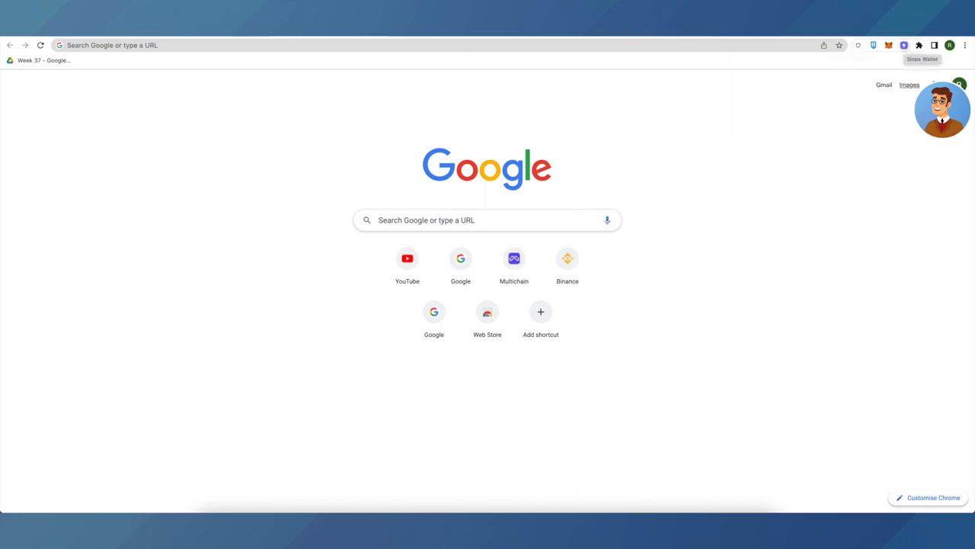
{"action": "left_click", "coordinate": [566, 259]}
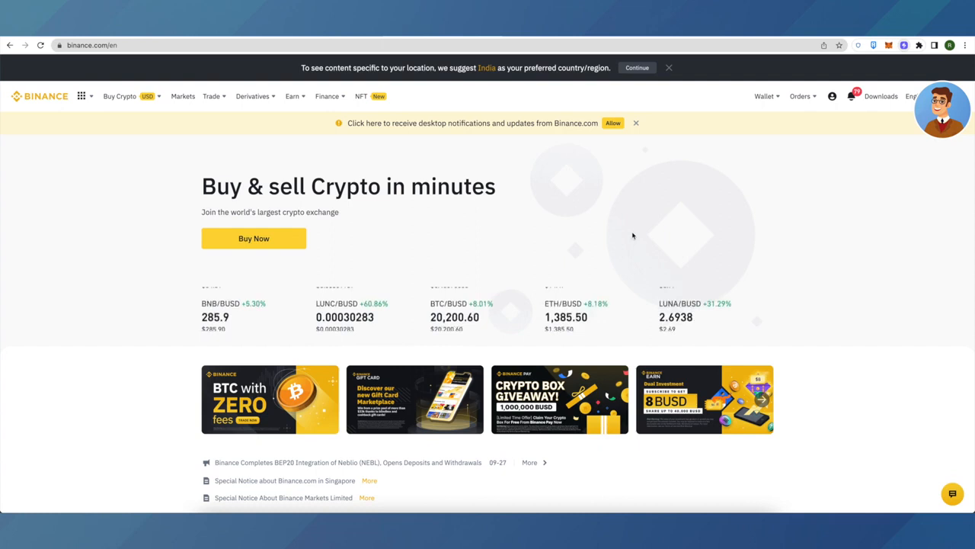
Go to Wallet > Fiat and Spot and filter the coin list by 'sol'.
{"action": "left_click", "coordinate": [765, 96]}
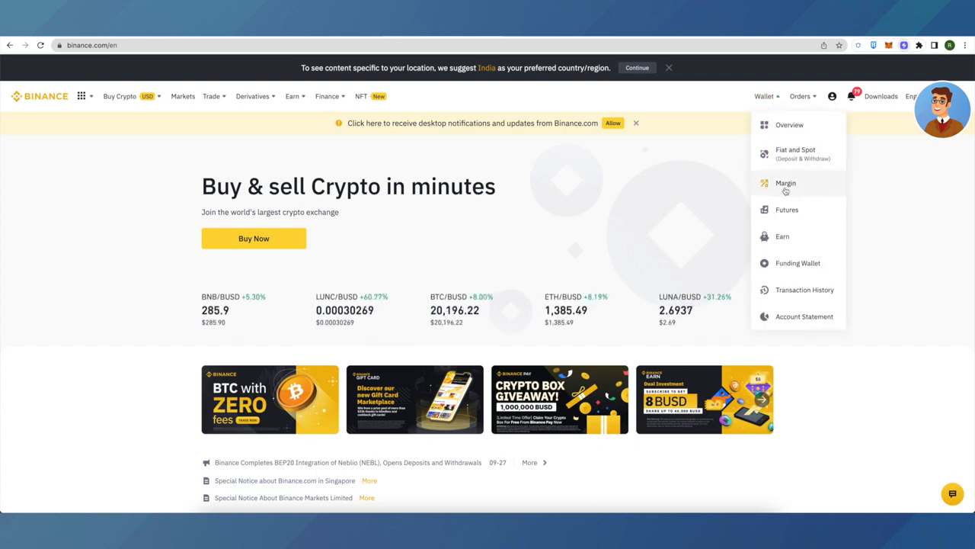
{"action": "left_click", "coordinate": [796, 152]}
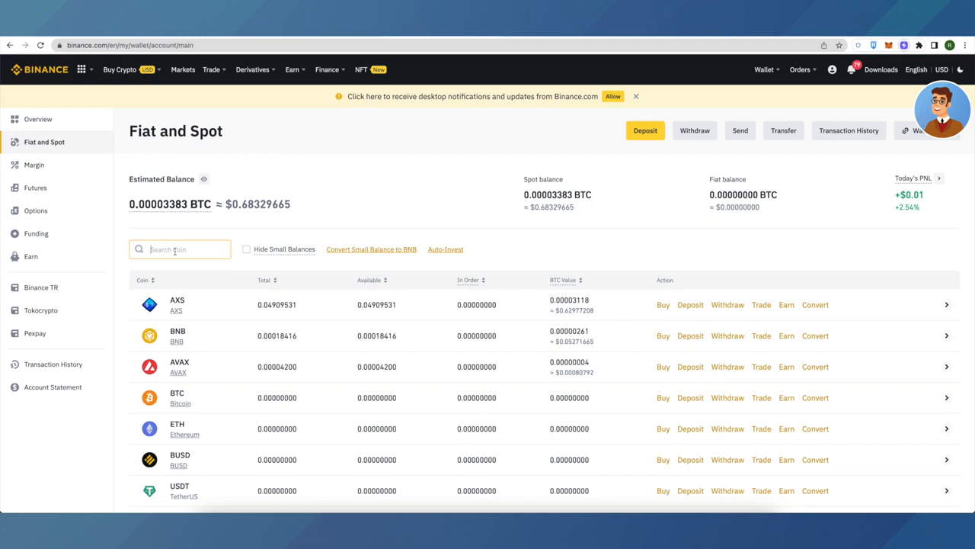
{"action": "type", "text": "s"}
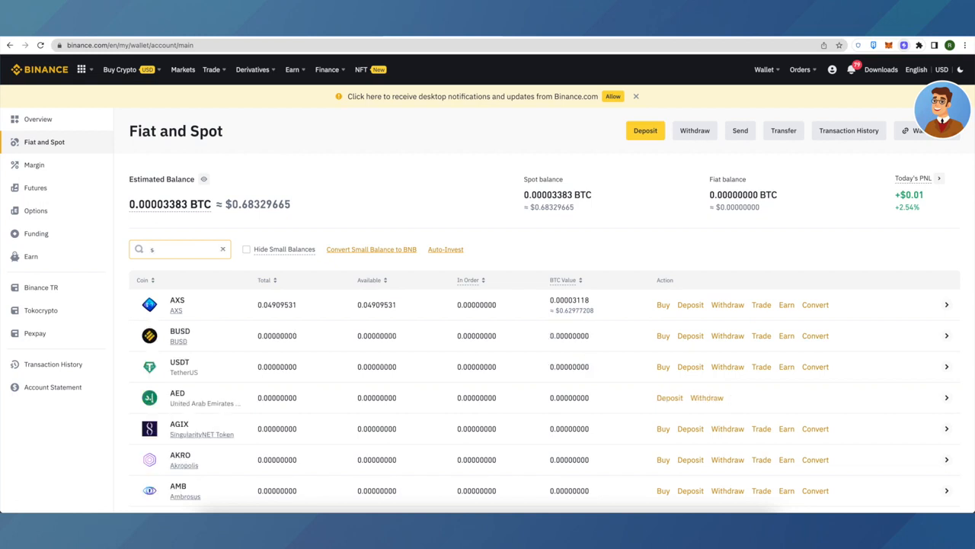
{"action": "type", "text": "ol"}
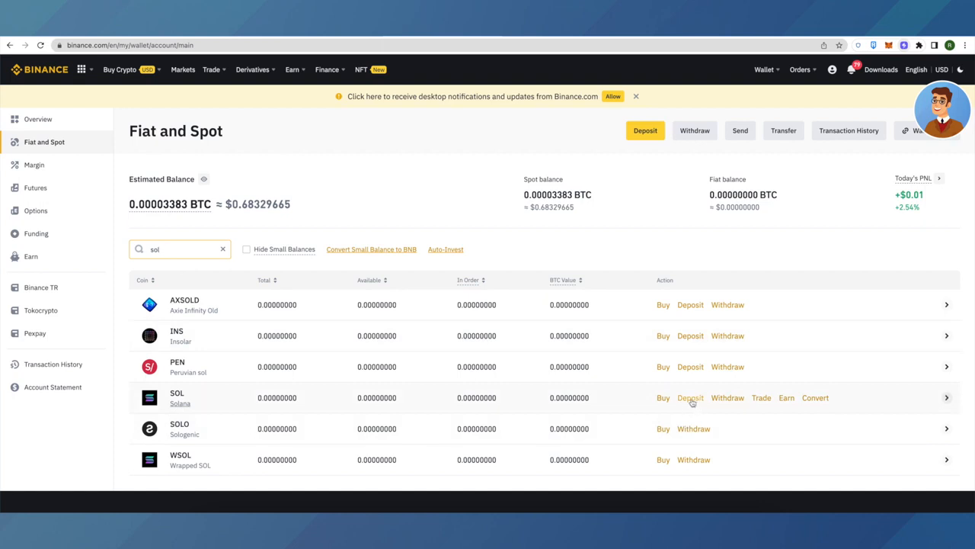
Start a SOL deposit and choose the SOL Solana network.
{"action": "left_click", "coordinate": [690, 396]}
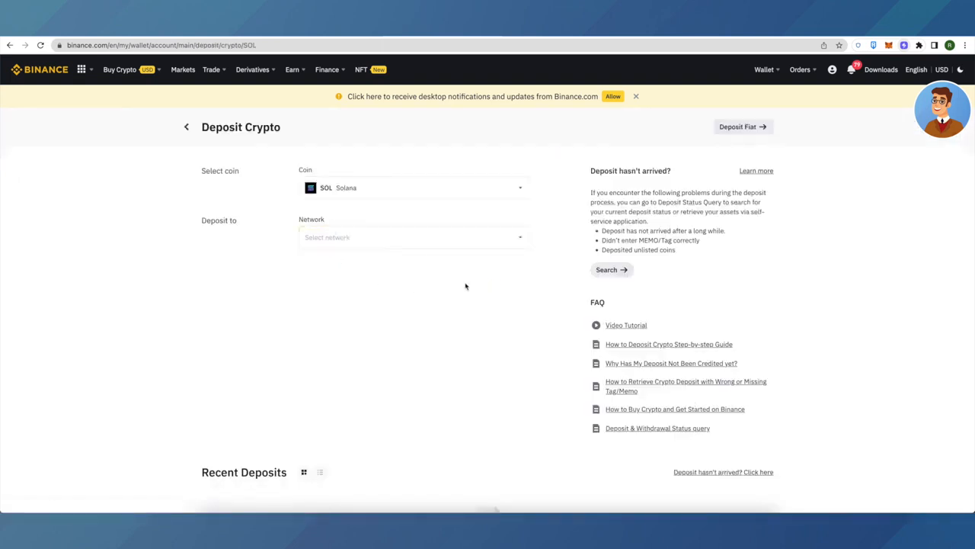
{"action": "left_click", "coordinate": [411, 238]}
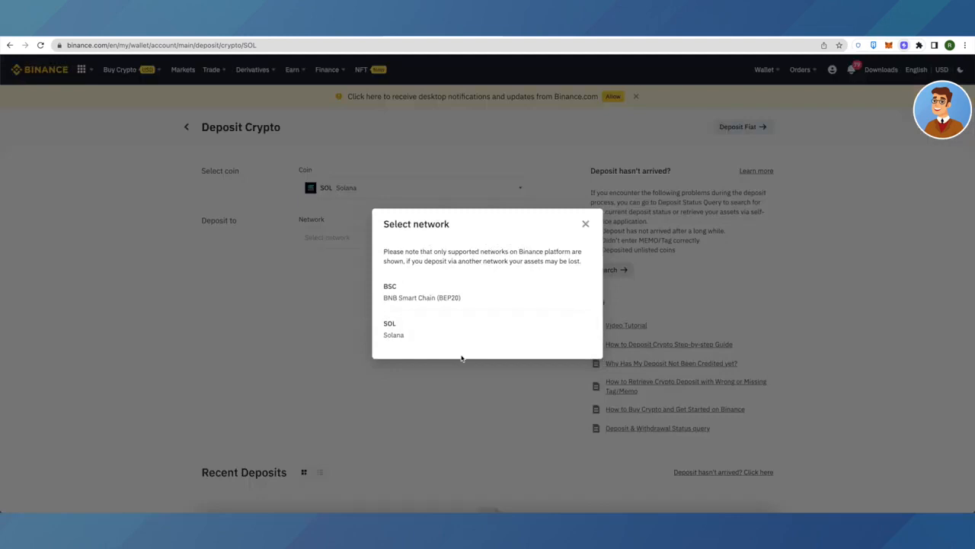
{"action": "mouse_move", "coordinate": [441, 326]}
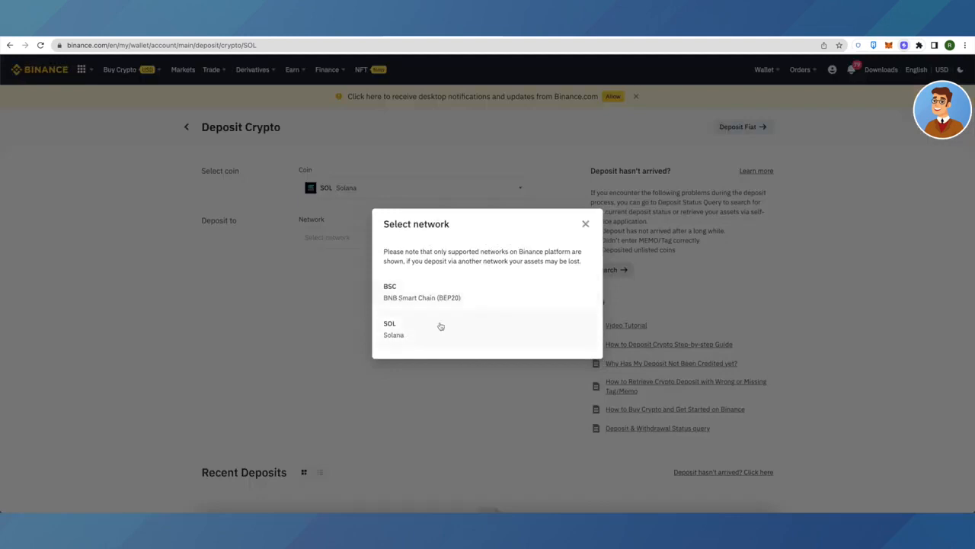
{"action": "left_click", "coordinate": [411, 329]}
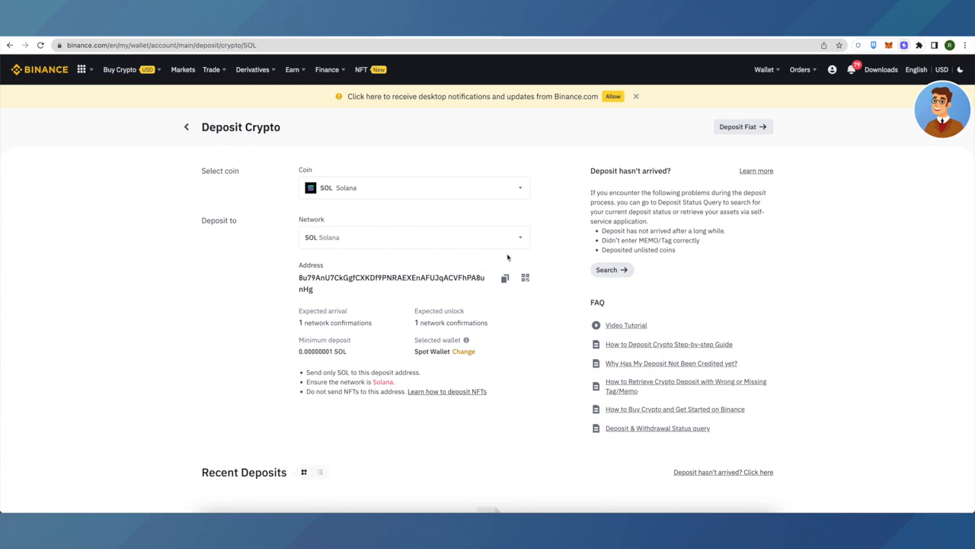
{"action": "mouse_move", "coordinate": [481, 291]}
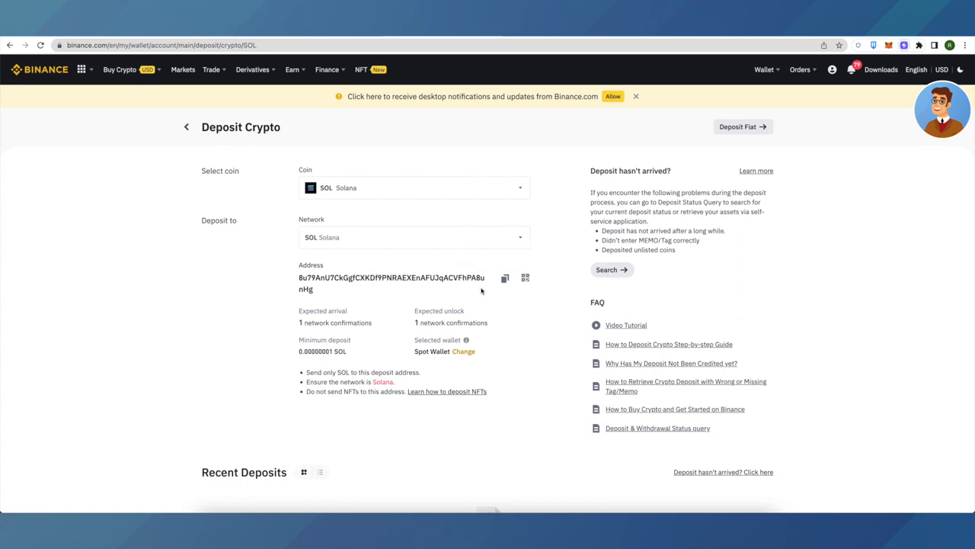
Copy the Solana deposit address and bring up the Slope Wallet extension.
{"action": "left_click", "coordinate": [504, 277]}
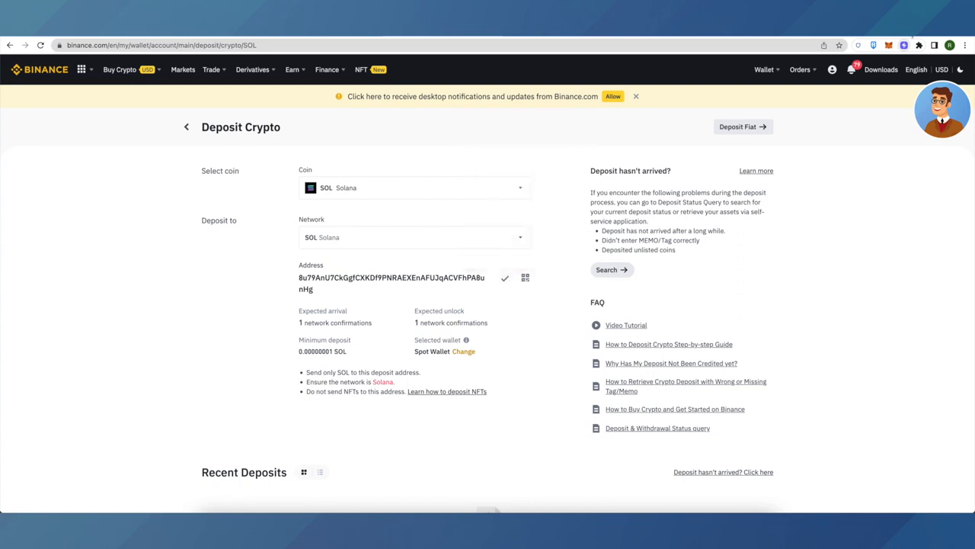
{"action": "left_click", "coordinate": [505, 278]}
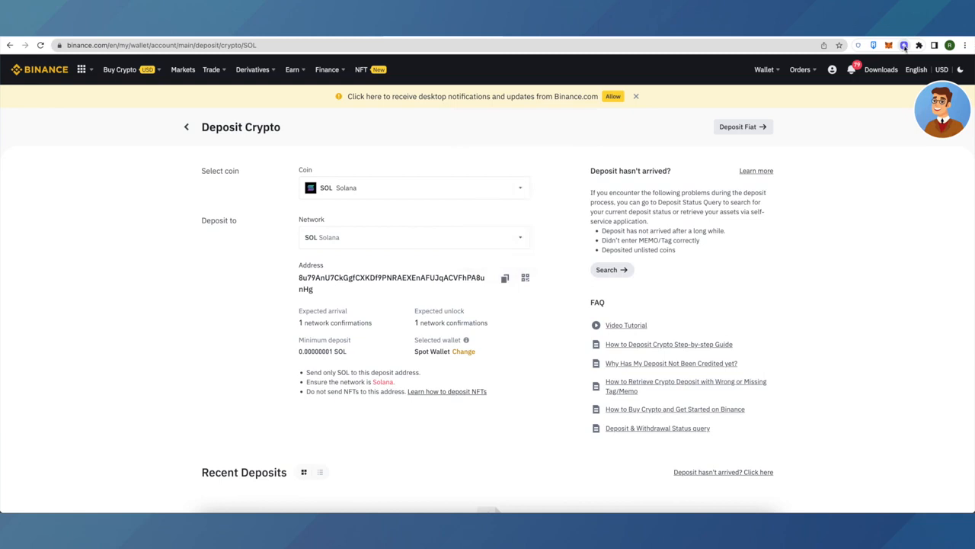
{"action": "left_click", "coordinate": [904, 46]}
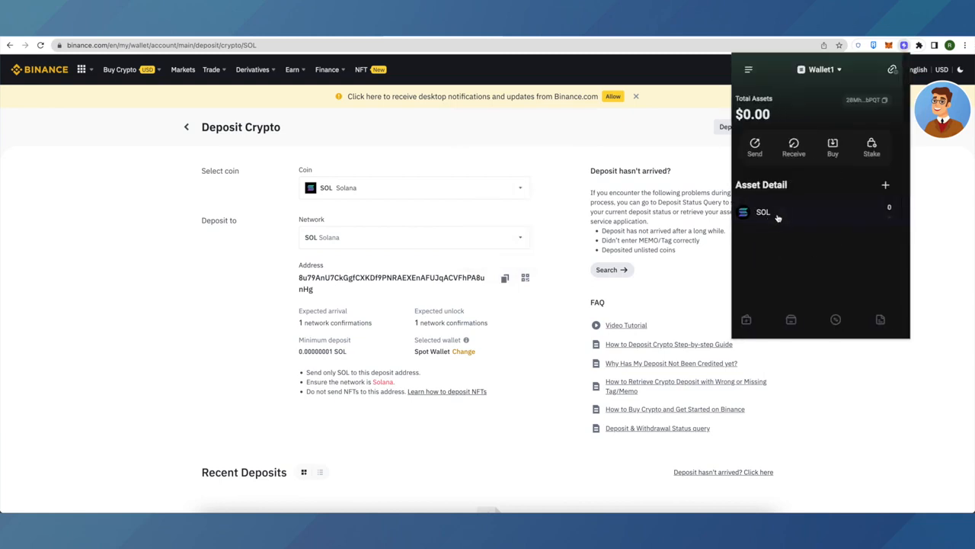
{"action": "left_click", "coordinate": [762, 212]}
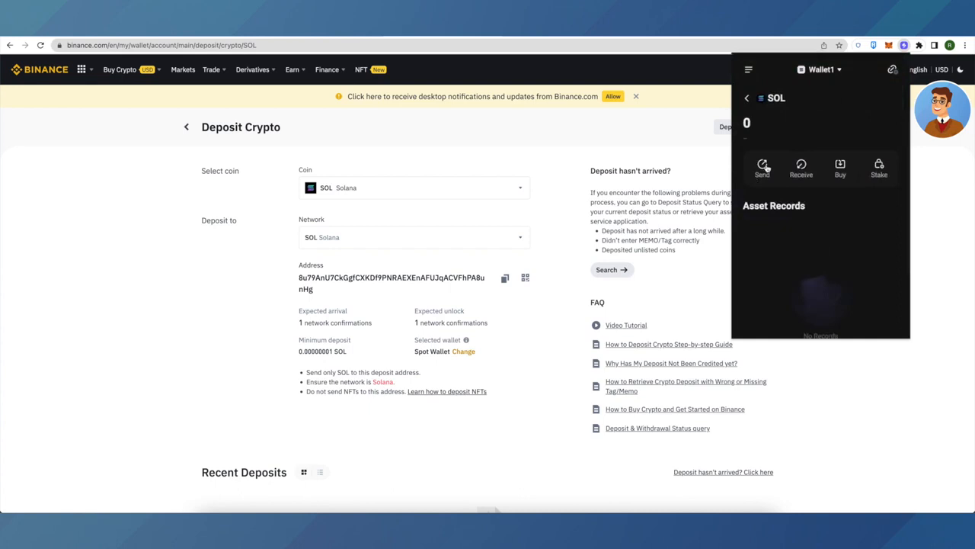
{"action": "left_click", "coordinate": [762, 168]}
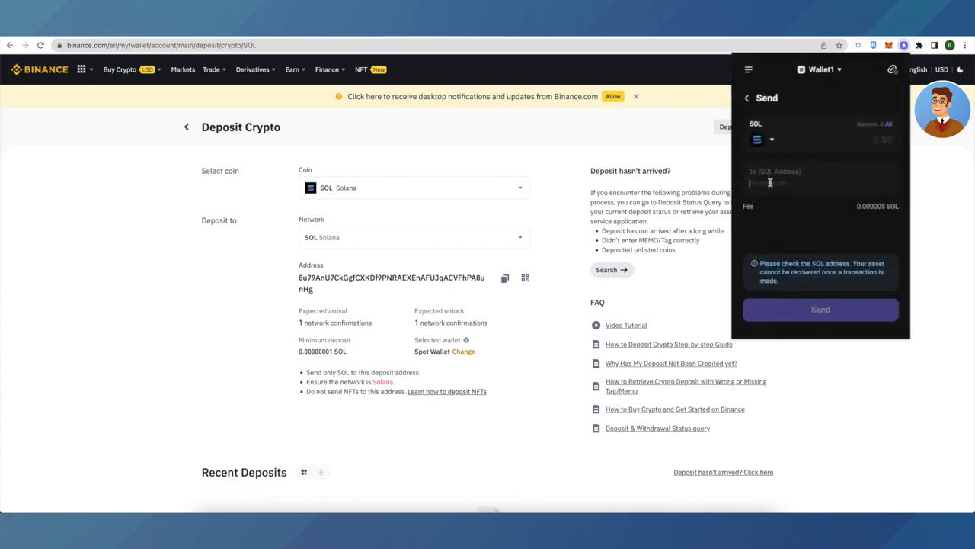
{"action": "type", "text": "8u79AnU7CkGgfCXKDf9PNRAEXEnAFUJqACVFhPA8unHg"}
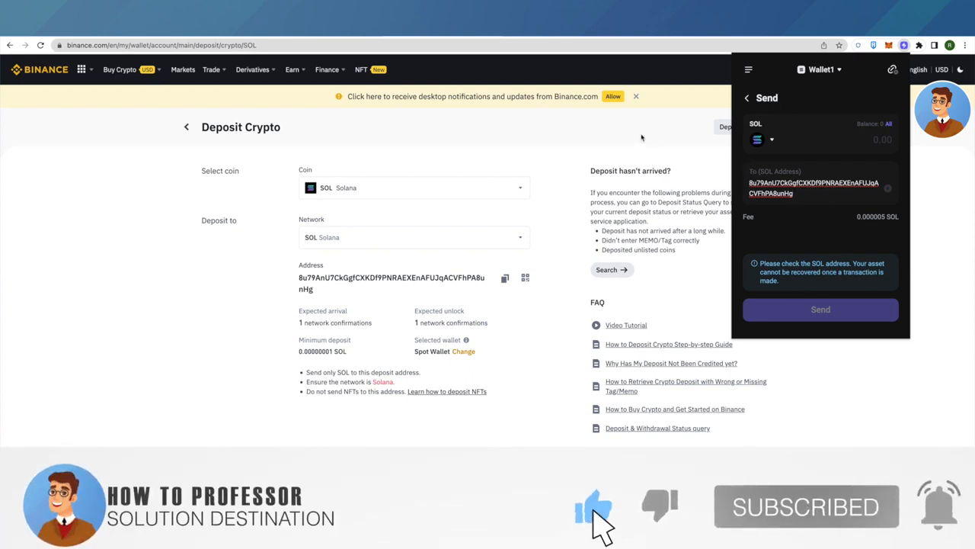
{"action": "scroll", "scroll_direction": "down", "scroll_amount": 3}
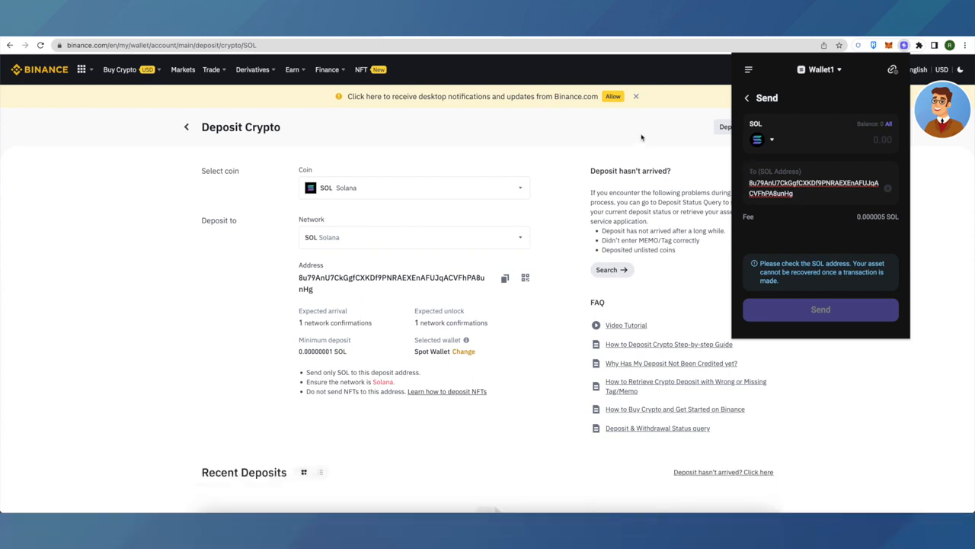